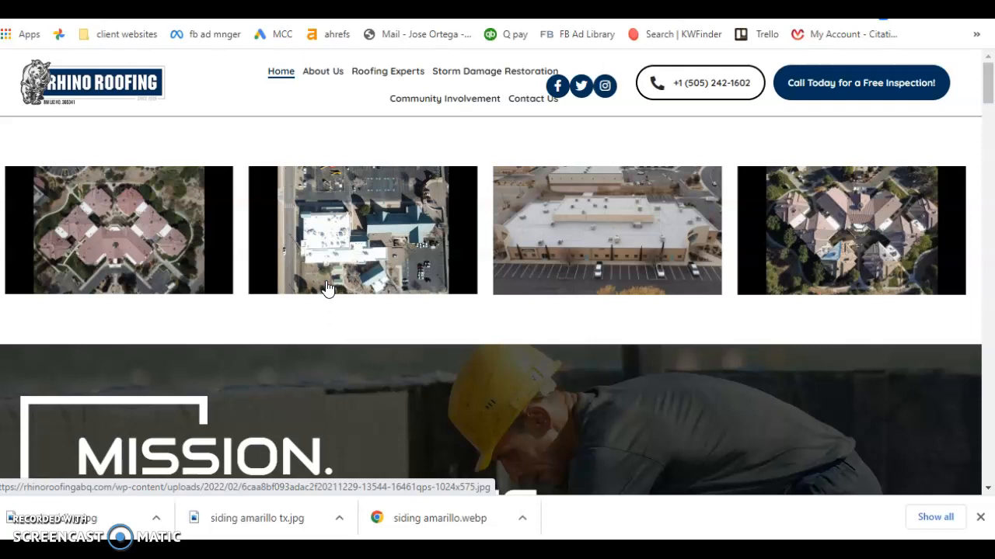
Scroll down the Rhino Roofing homepage content to the Roofing Experts photo
scroll(down, 3)
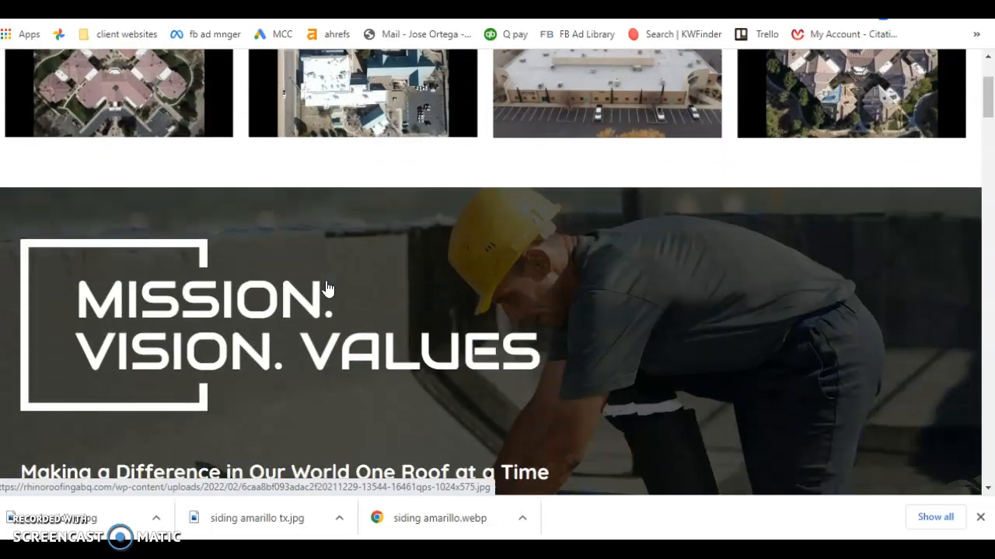
scroll(down, 3)
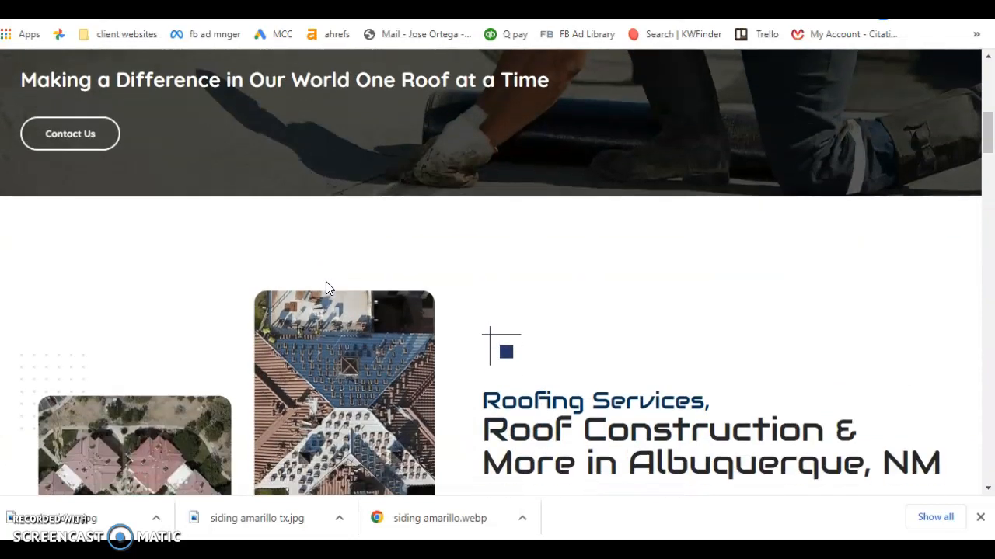
scroll(down, 3)
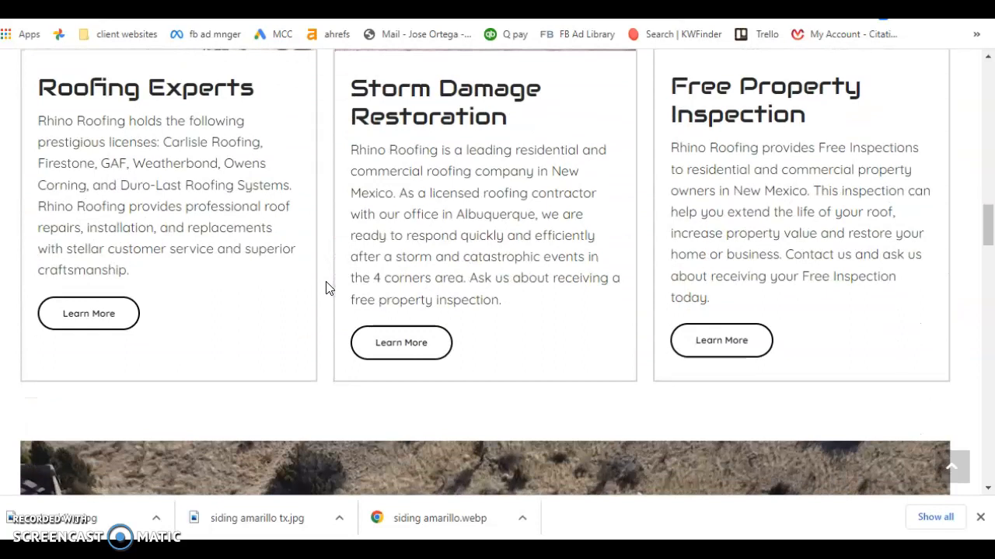
scroll(down, 3)
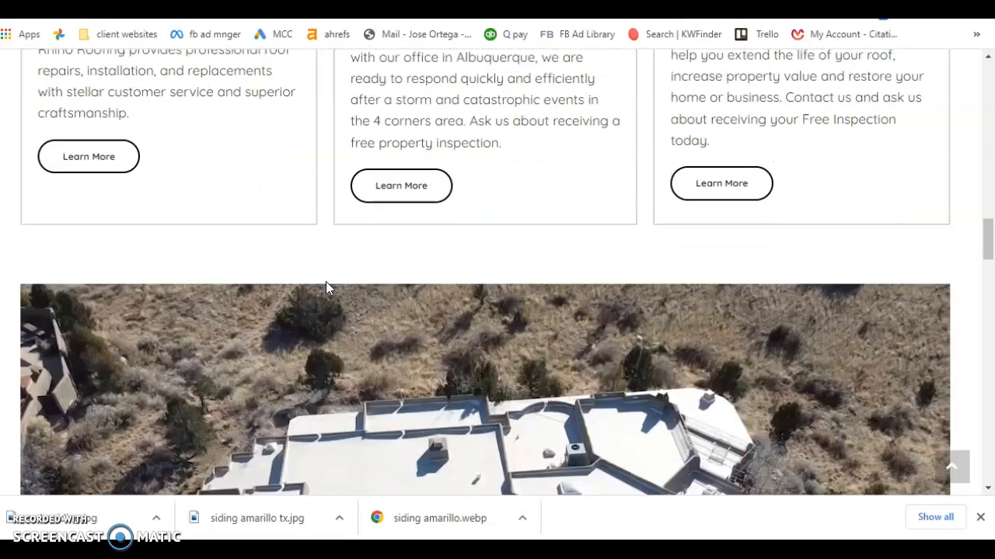
scroll(down, 3)
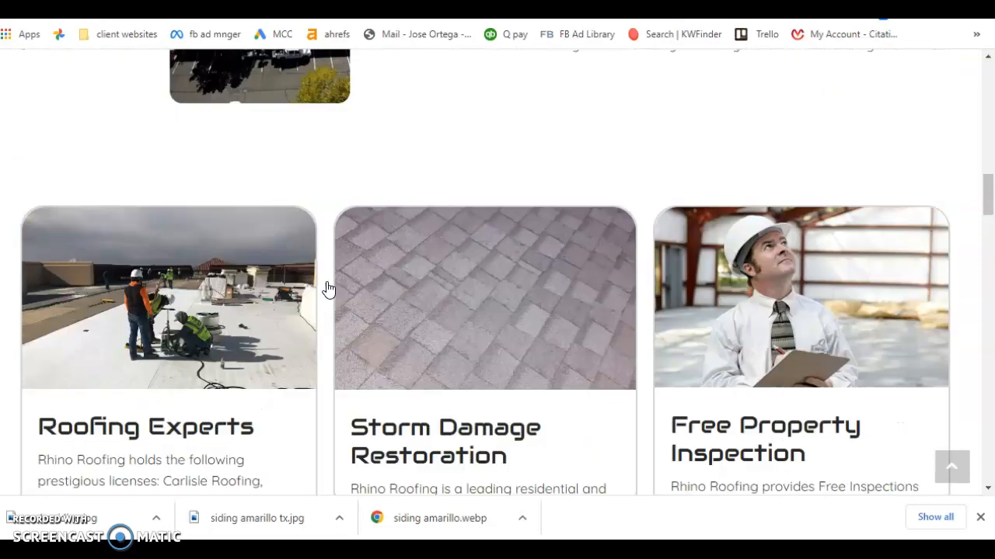
scroll(down, 3)
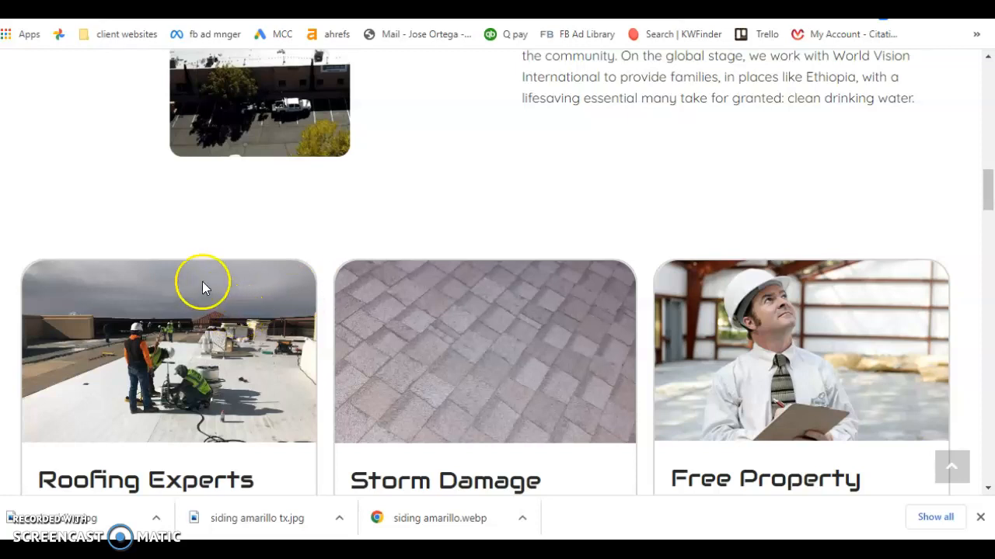
scroll(down, 3)
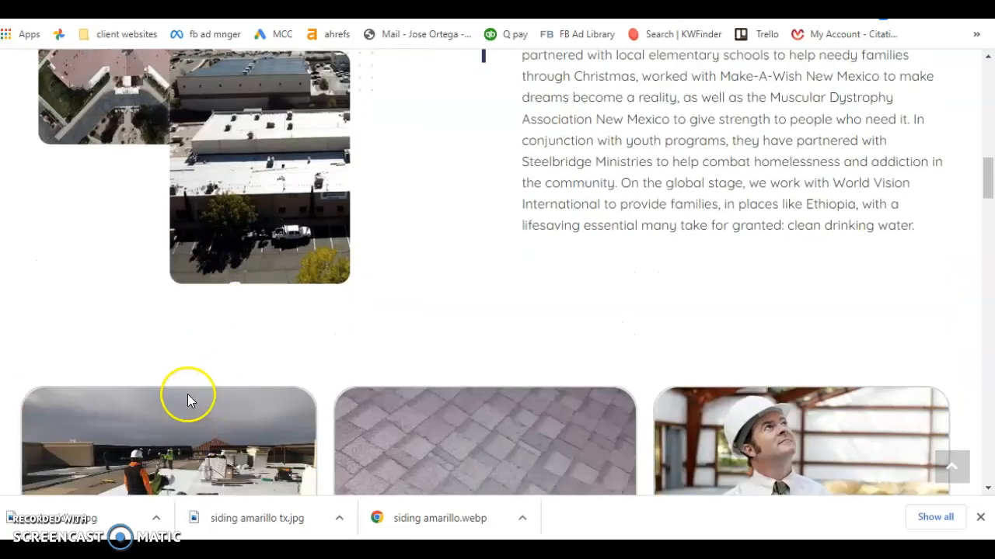
Bring up Save image as for the Roofing Experts photo and inspect its long file name
right_click(193, 401)
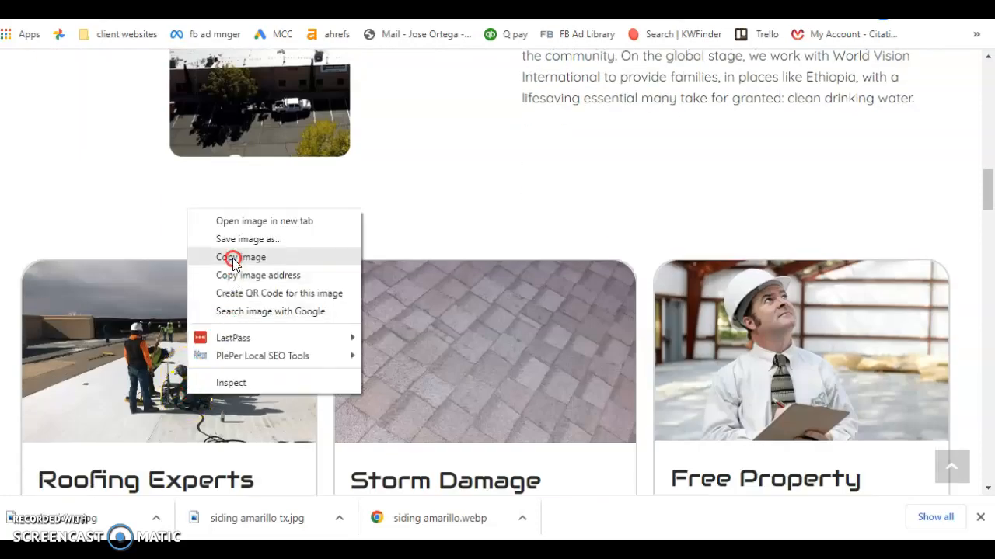
click(248, 239)
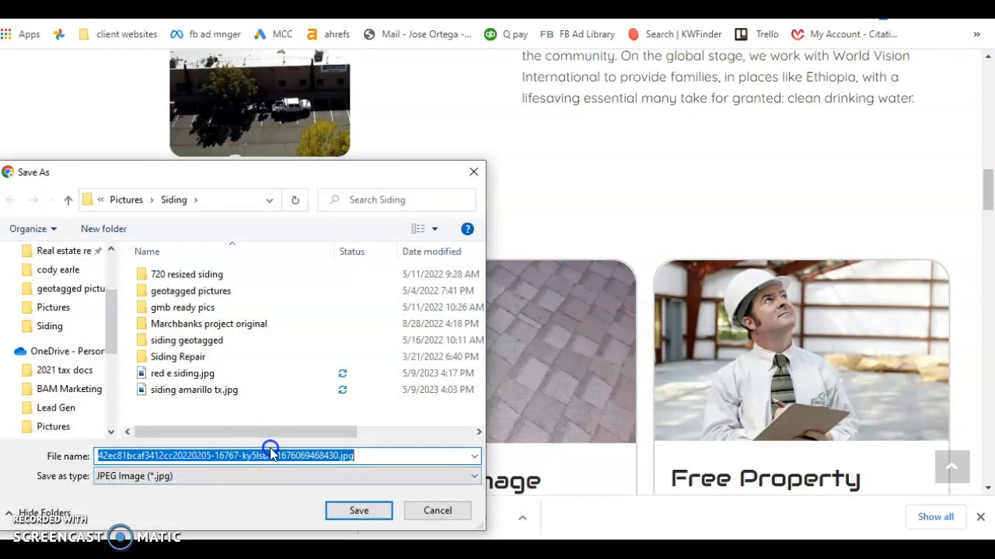
click(357, 509)
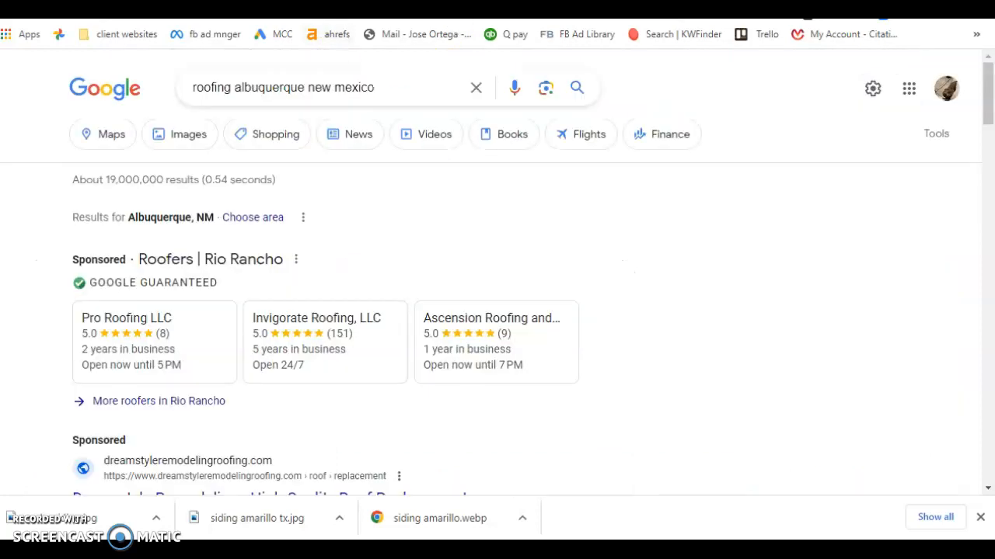
mouse_move(396, 235)
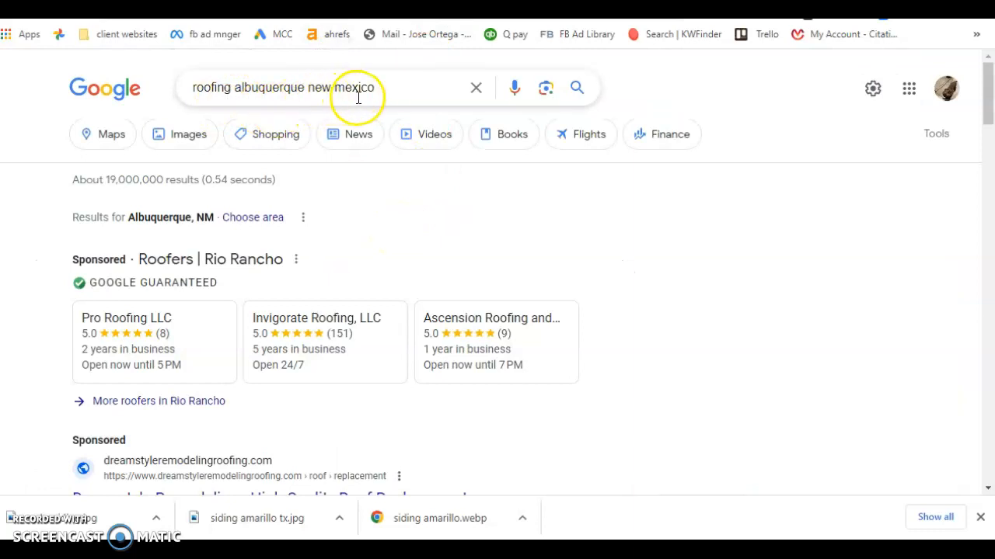
Scroll the Google results for roofing albuquerque new mexico to the local contractor map pack
scroll(down, 3)
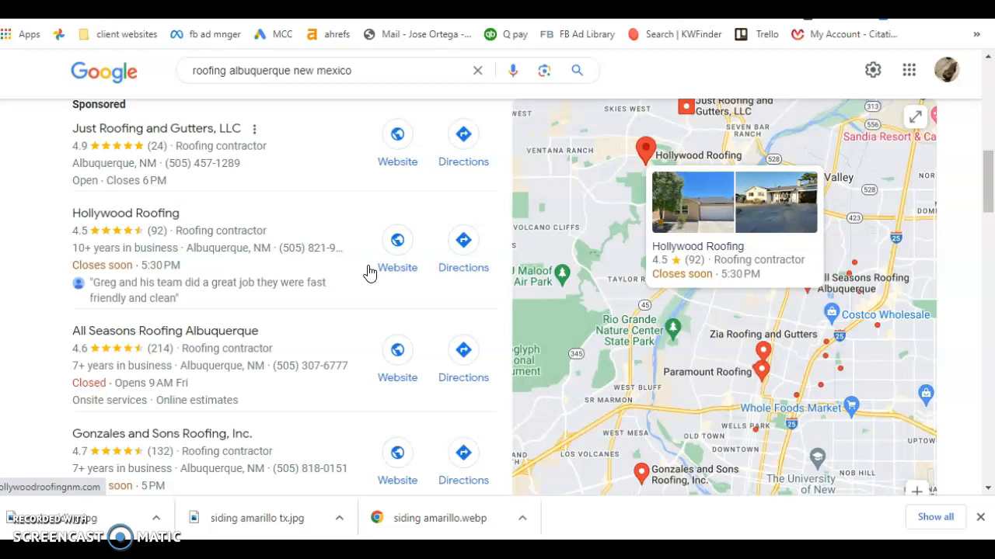
scroll(down, 3)
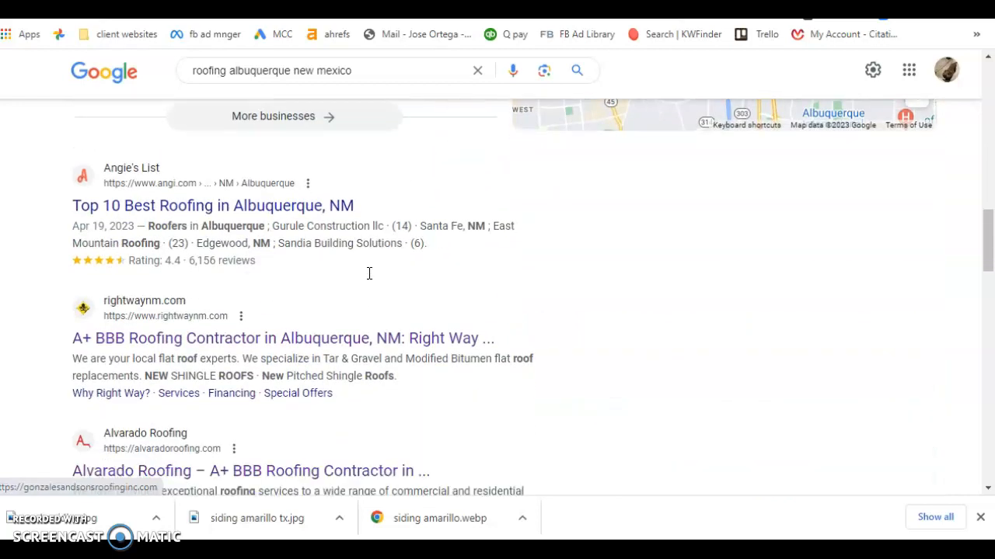
scroll(down, 3)
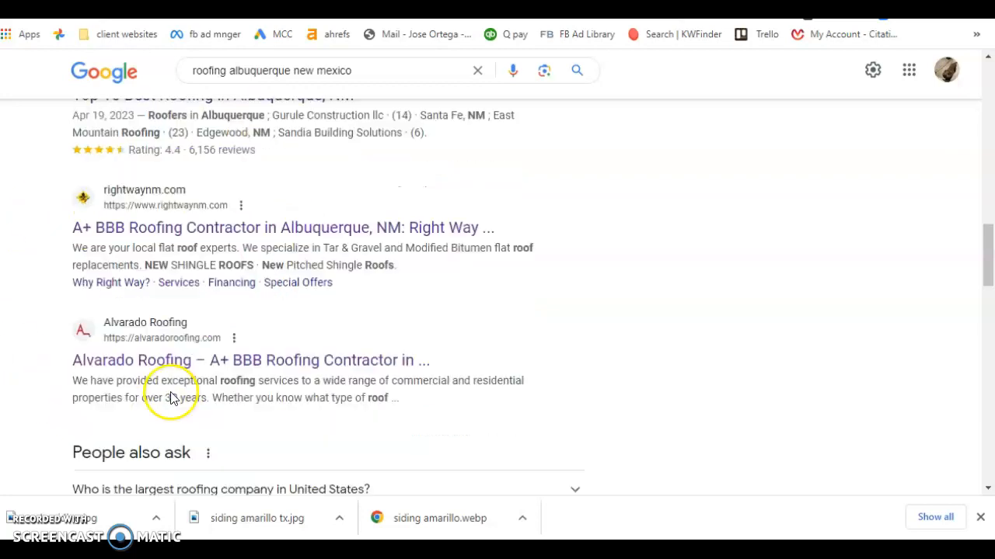
scroll(down, 3)
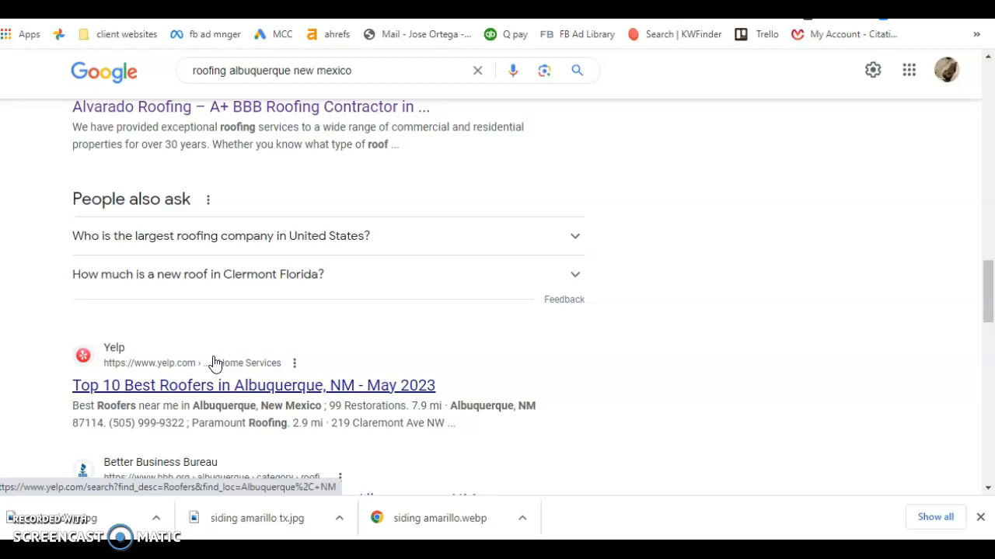
scroll(down, 3)
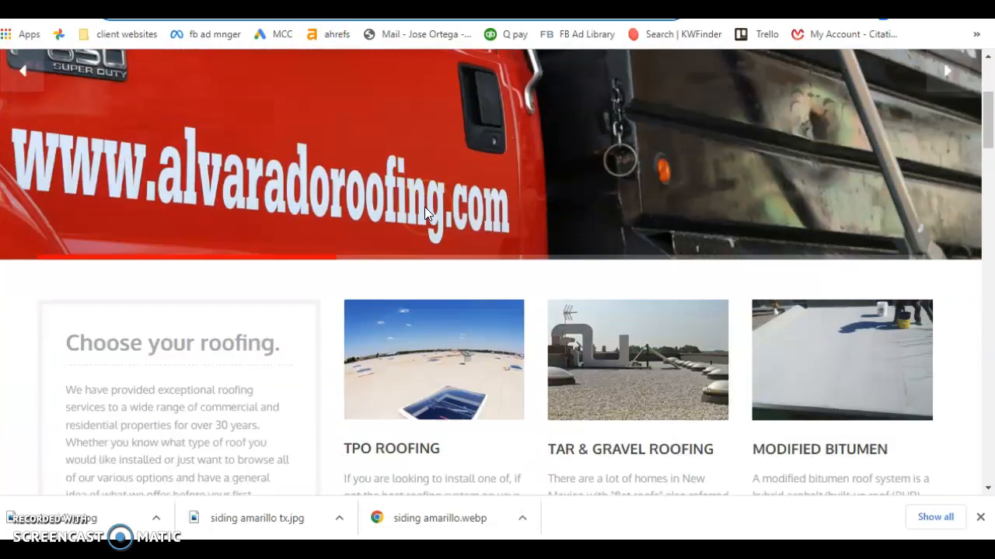
Scroll through Alvarado Roofing's homepage services and Client Reviews section
scroll(down, 3)
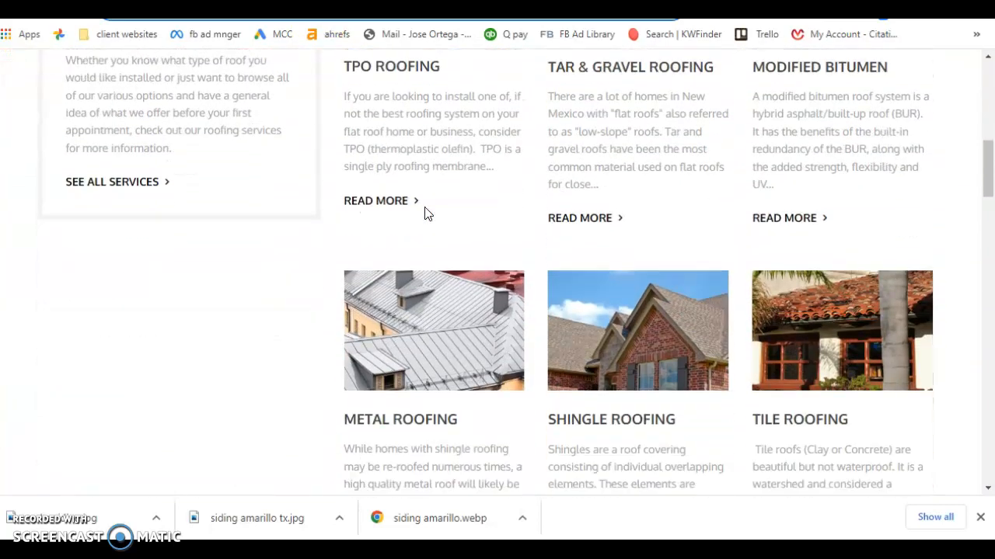
scroll(down, 3)
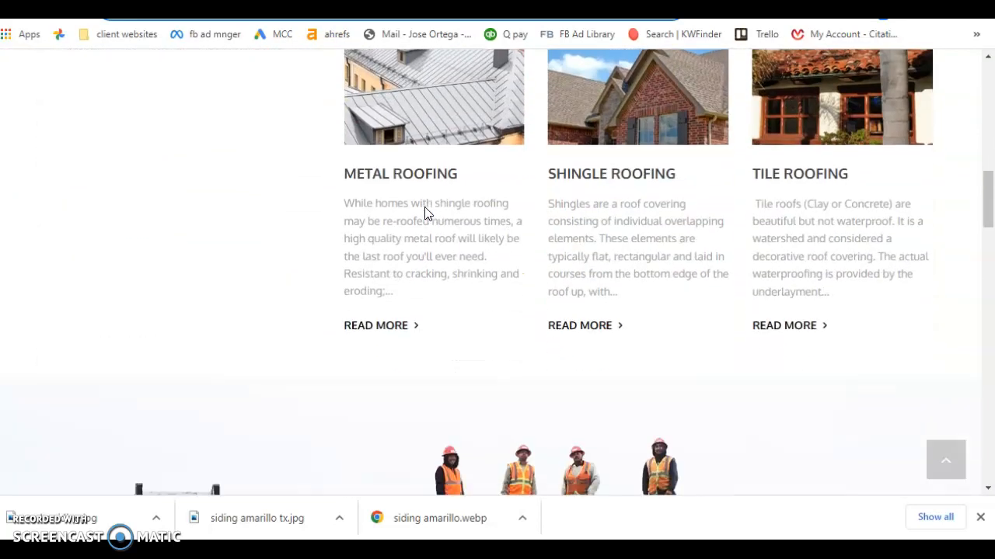
scroll(down, 3)
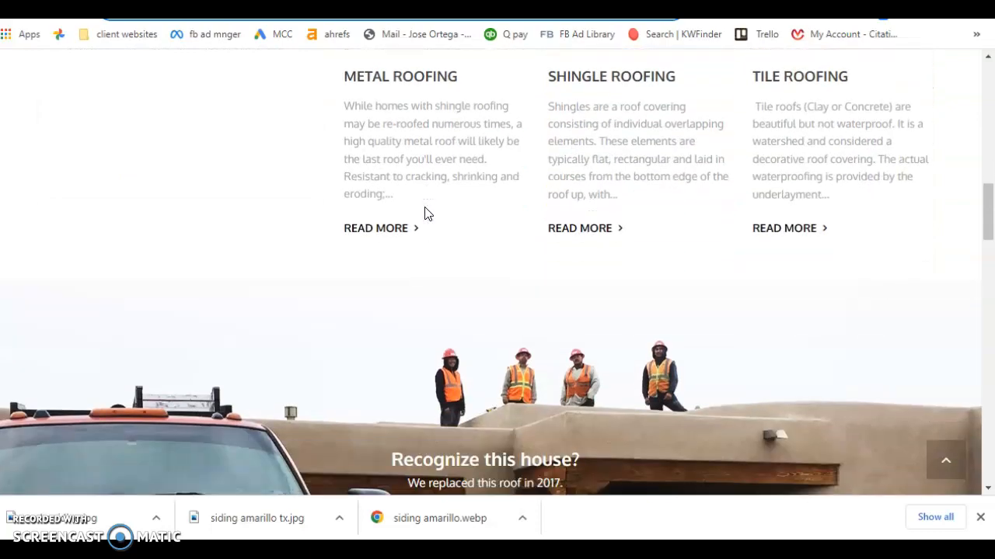
scroll(down, 3)
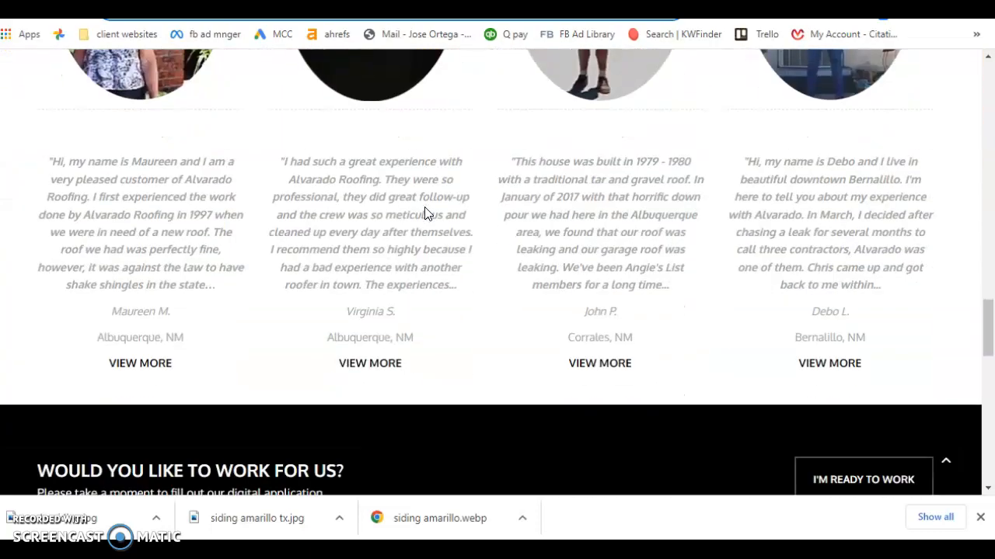
scroll(down, 3)
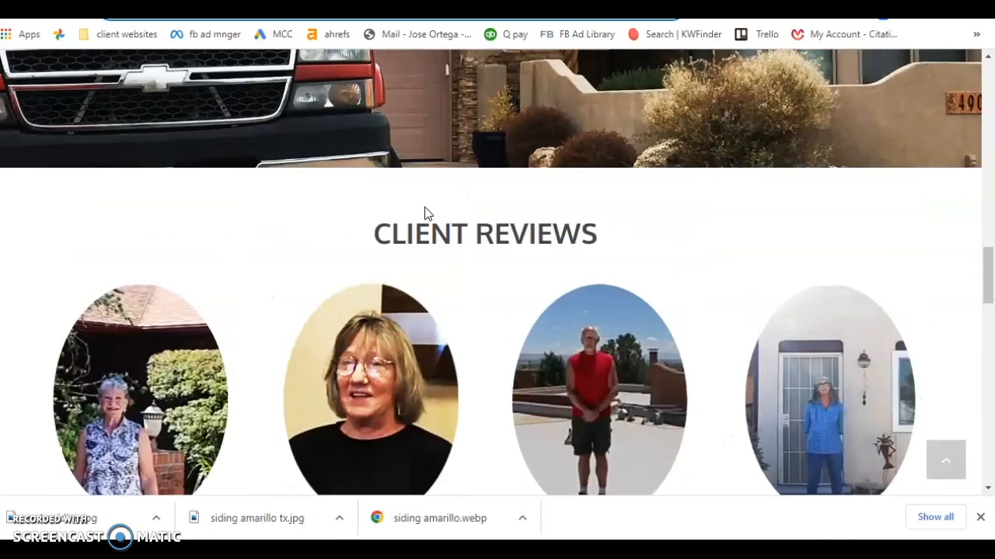
scroll(down, 3)
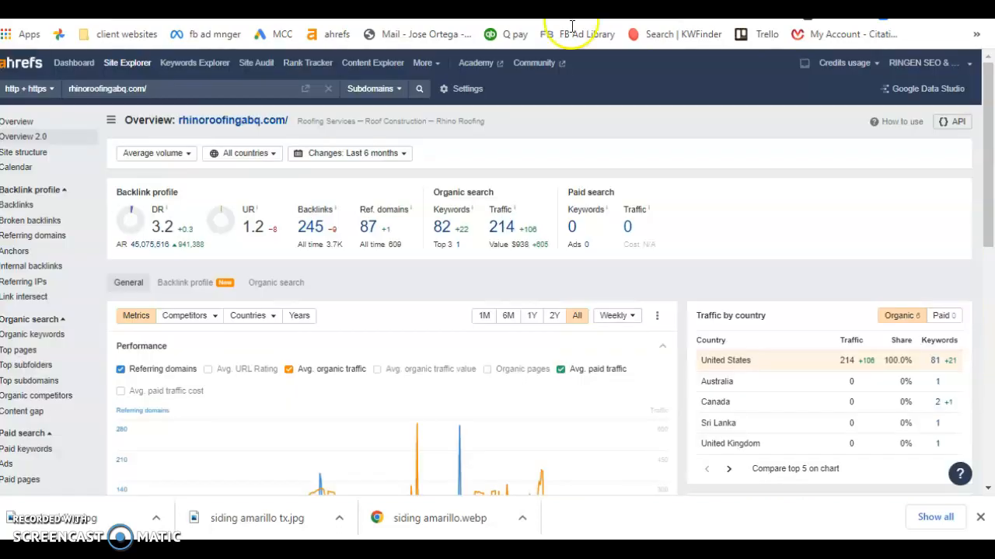
mouse_move(547, 115)
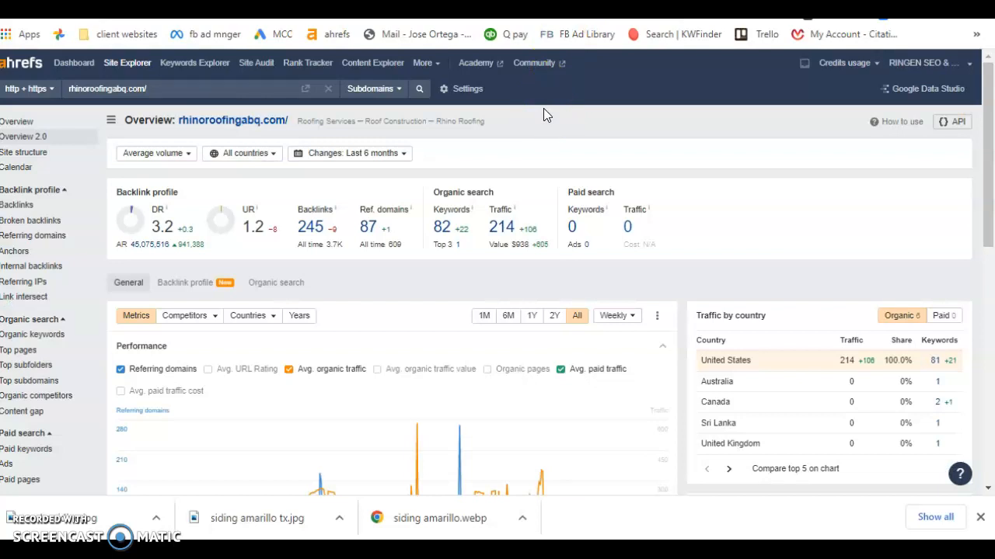
Enter rhinoroofingabq.com in Ahrefs Site Explorer to view its overview dashboard
click(143, 89)
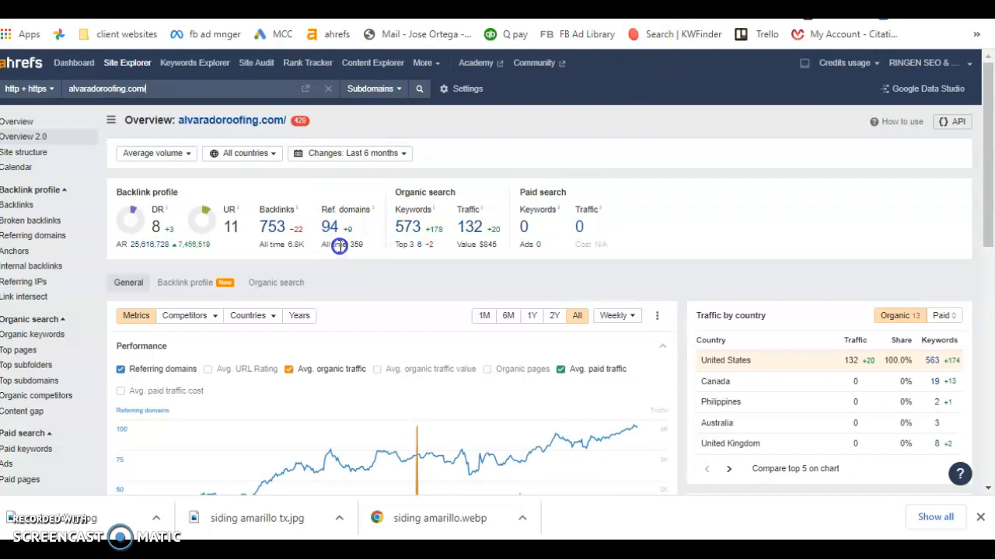
mouse_move(277, 246)
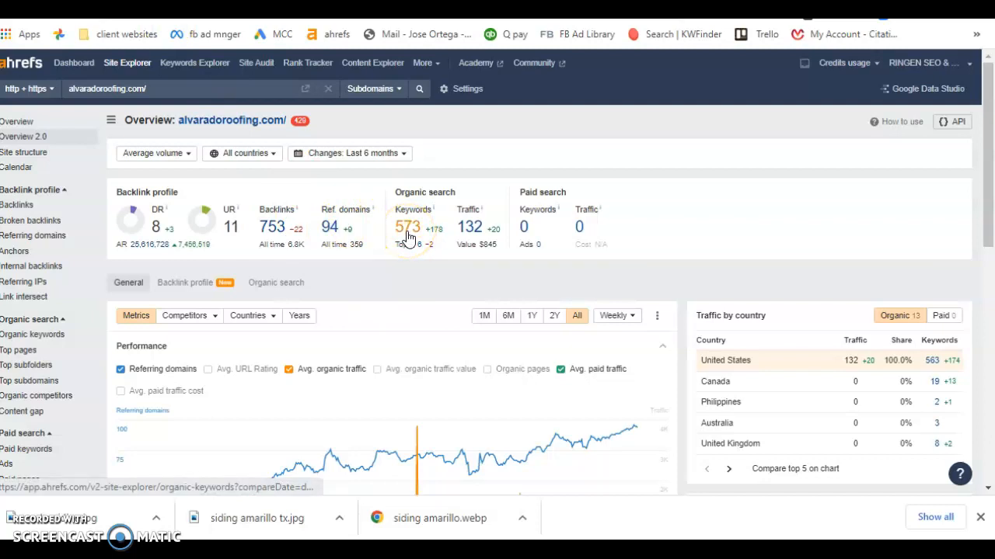
View alvaradoroofing.com's full organic keywords report with its 563 ranking terms
click(408, 227)
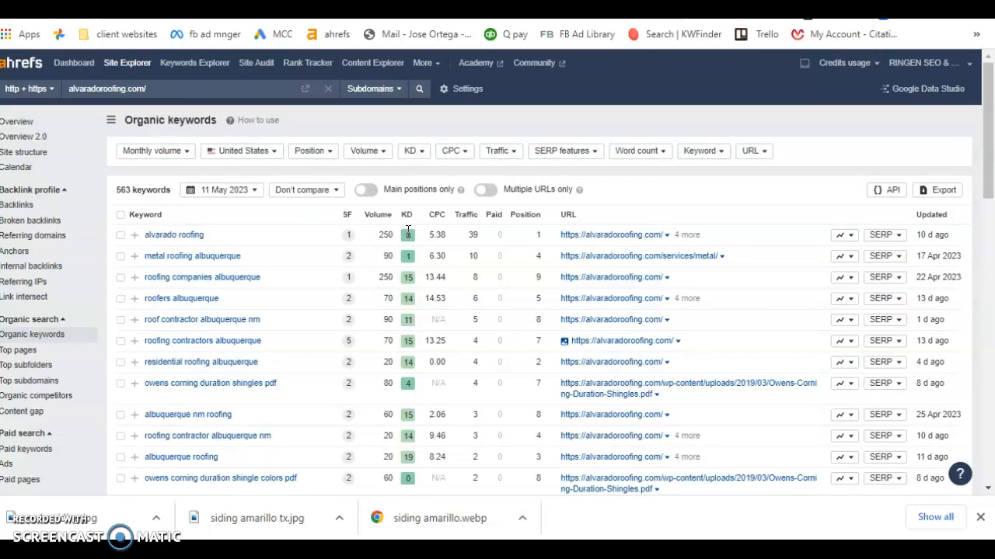
mouse_move(175, 235)
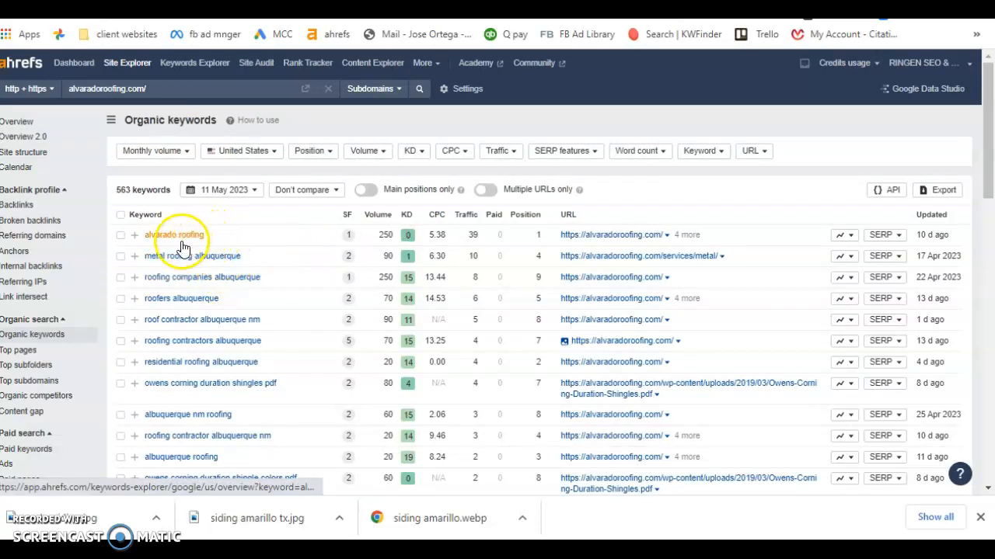